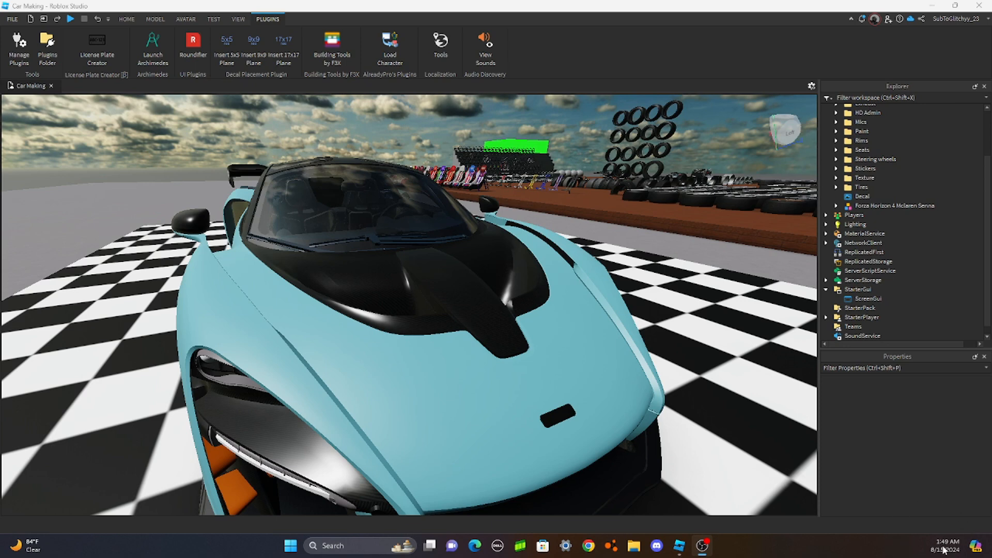
mouse_move(562, 384)
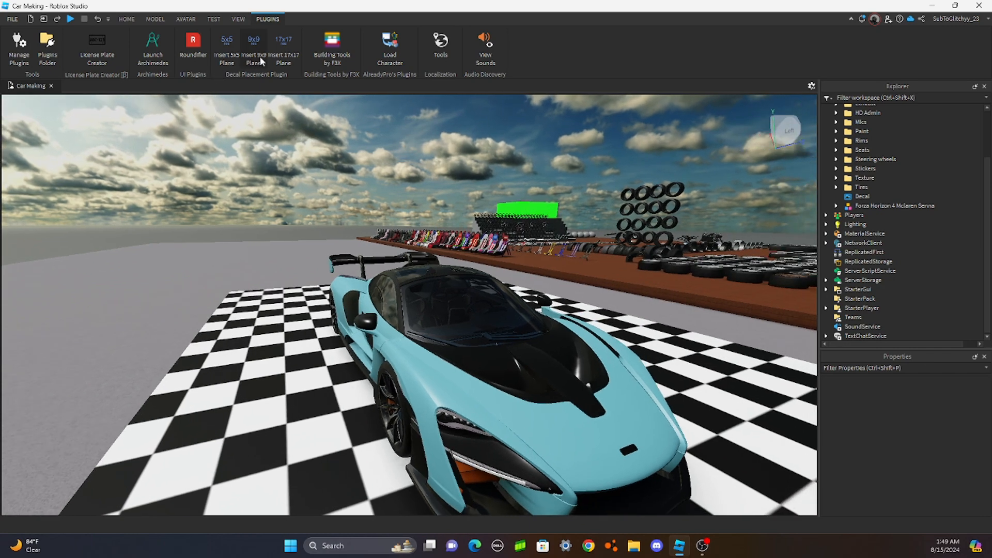
Insert a DecalPlane_9x9 via the Decal Placement Plugin and give it the 'Underground tuning' text image
click(253, 47)
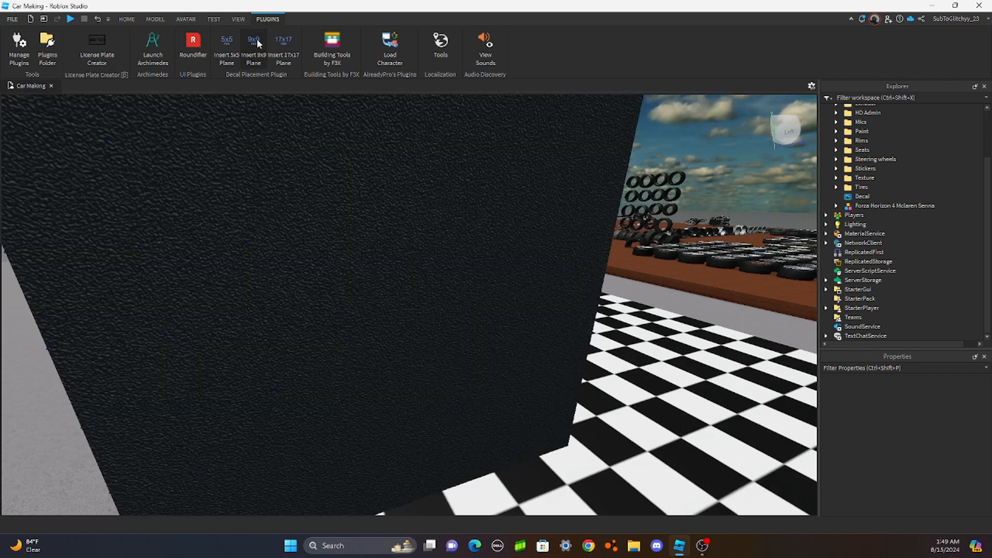
click(254, 42)
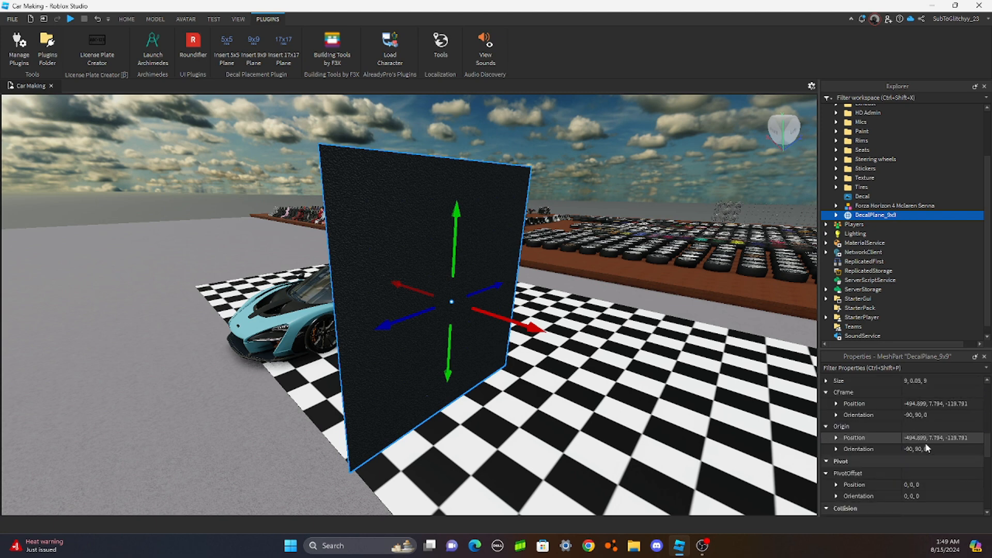
scroll(down, 3)
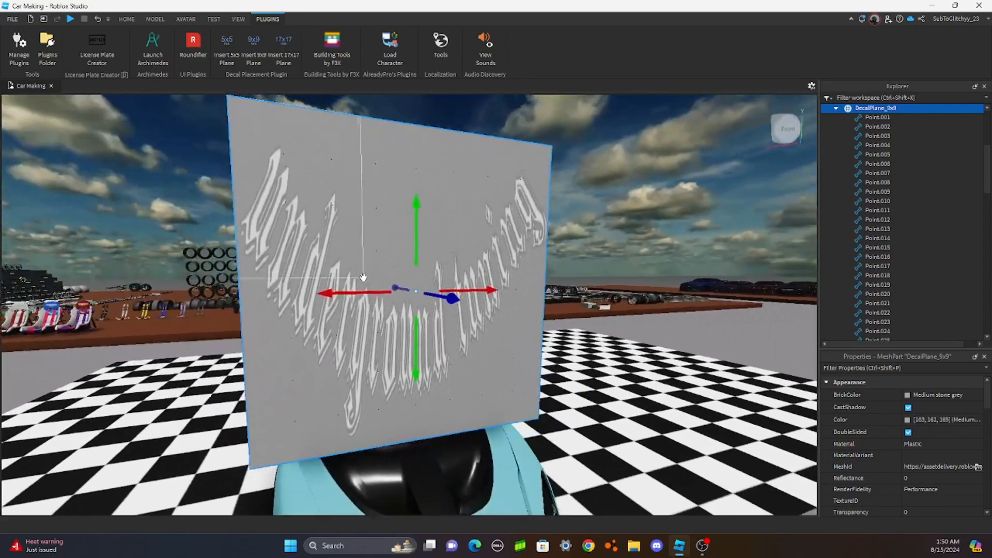
Scale DecalPlane_9x9 down and move it onto the McLaren's windshield glass
click(155, 18)
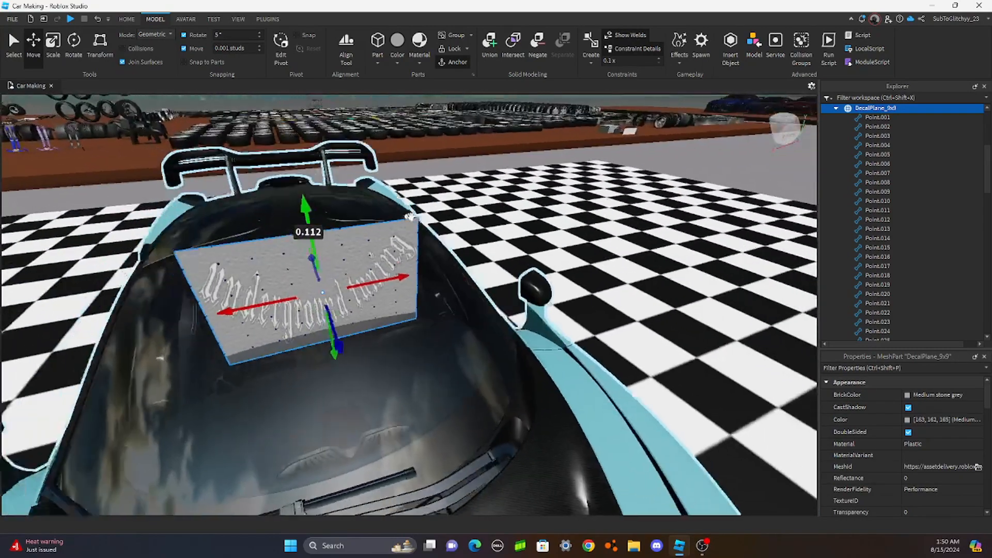
Rotate the plane flat on the glass and pull its Point attachments down along the windshield curve
click(53, 44)
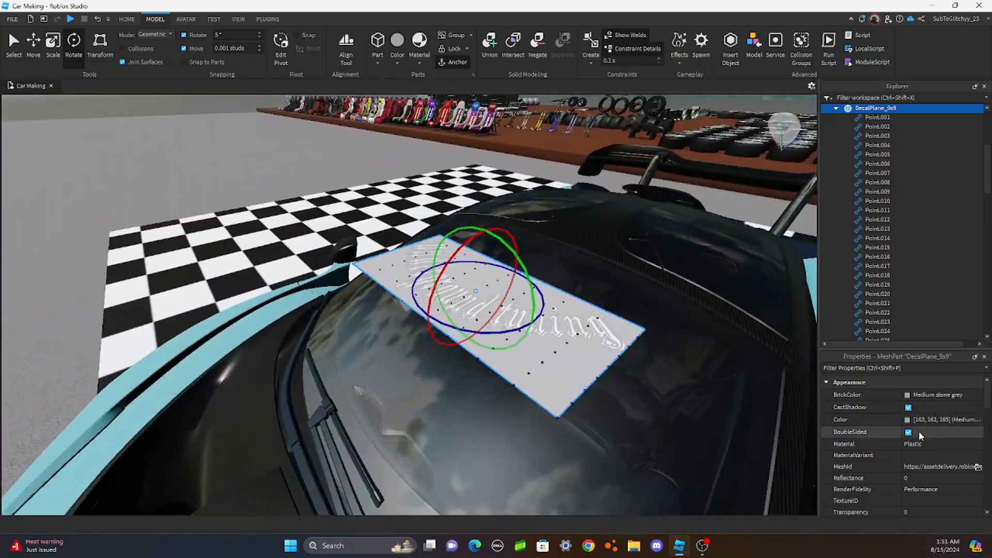
scroll(down, 3)
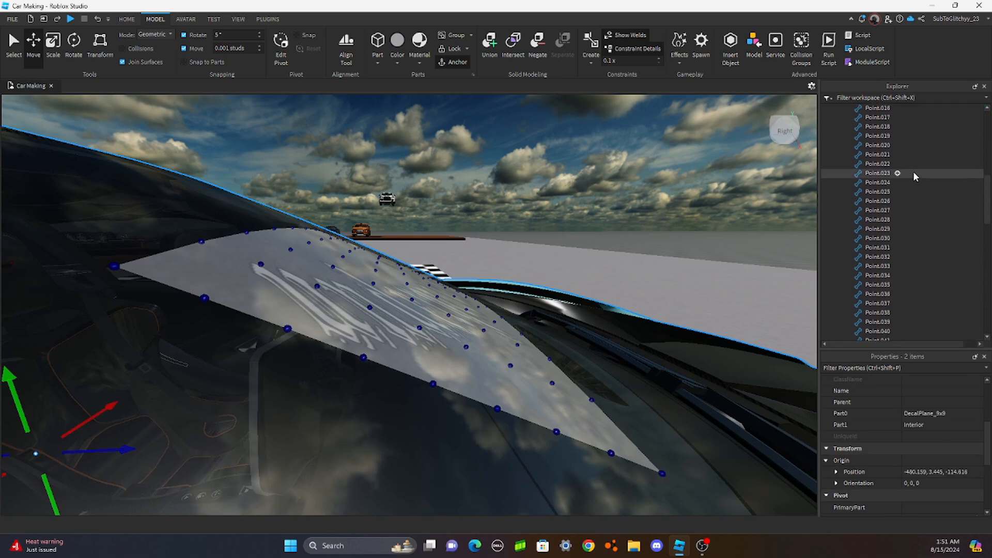
Nudge DecalPlane_9x9 flush against the windshield and set its Transparency to 1
click(876, 196)
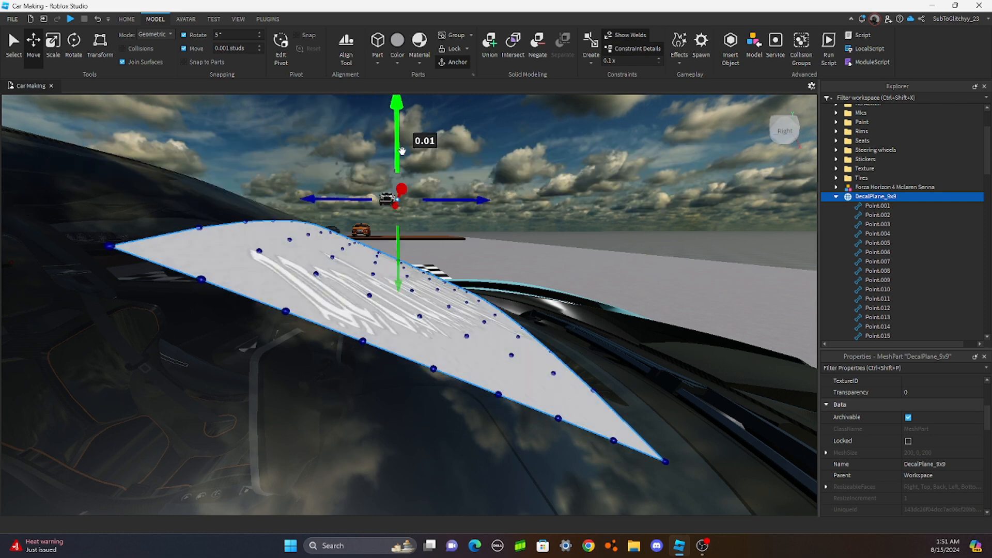
drag(397, 158, 397, 146)
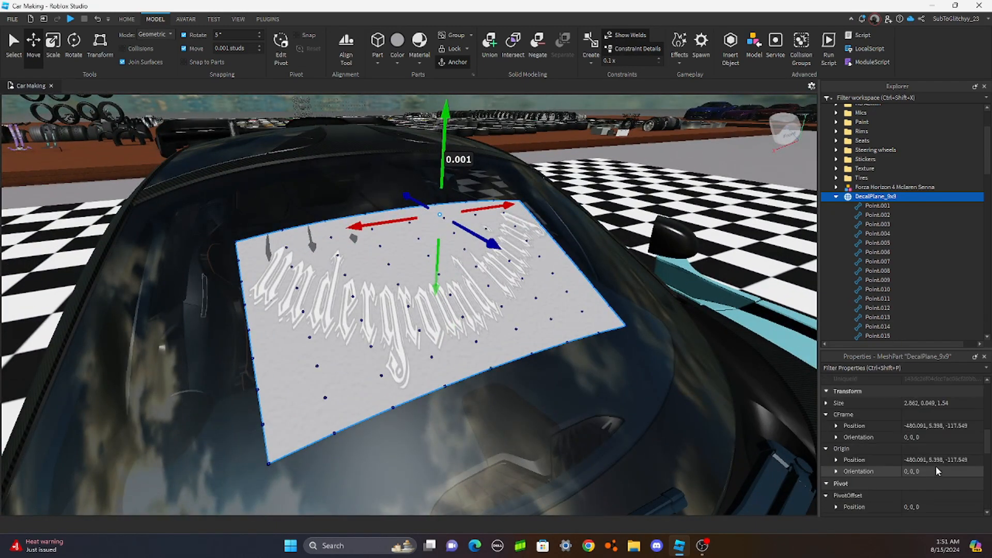
drag(925, 432, 978, 432)
text(1)
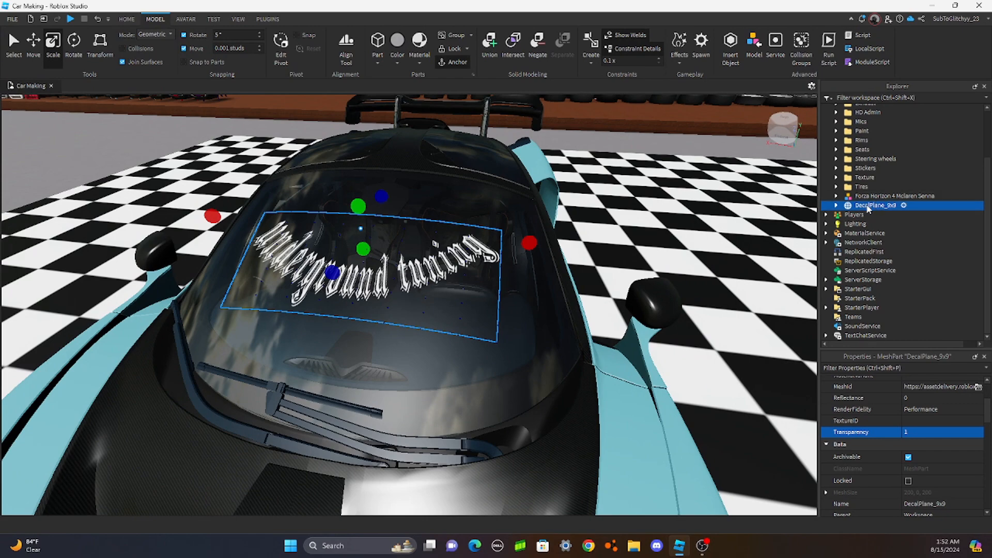
Parent DecalPlane_9x9 under Forza Horizon 4 McLaren Senna > Main and view the whole car
click(836, 195)
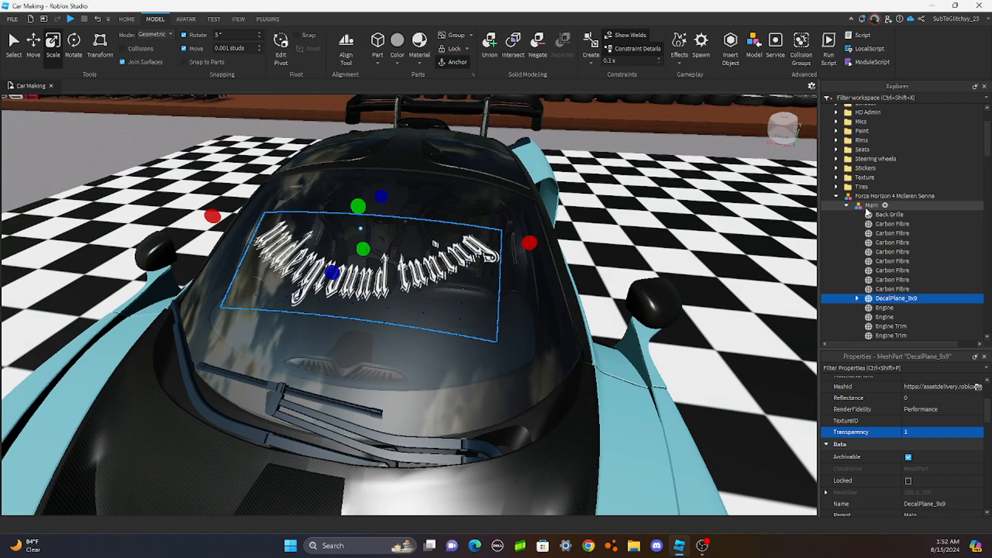
click(872, 205)
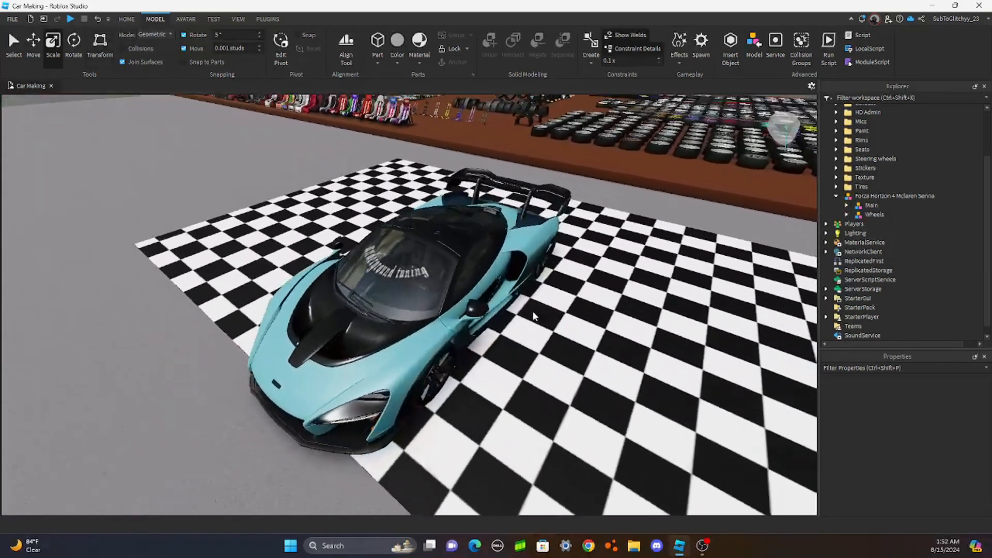
drag(533, 316, 549, 311)
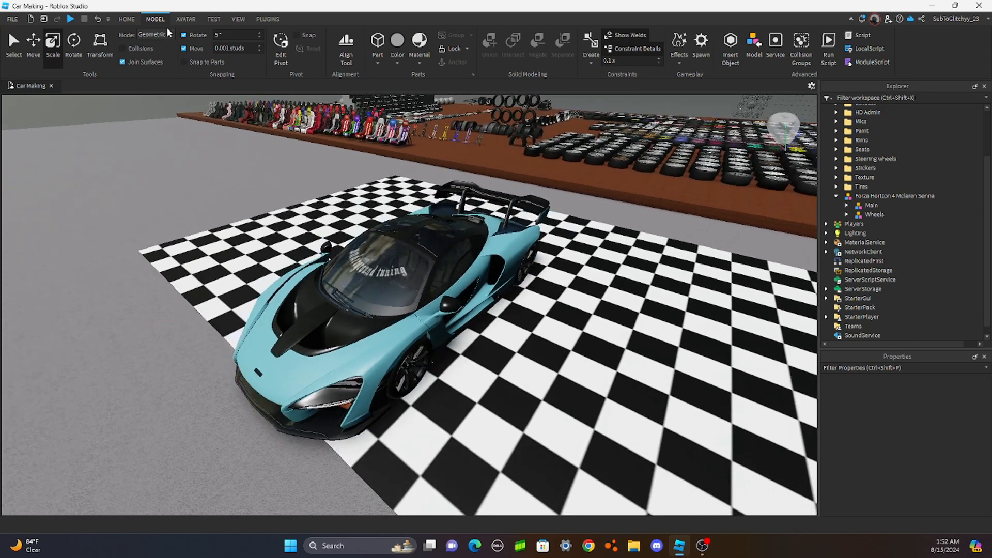
Start a play test from the Home tab to see the decal in-game
click(126, 19)
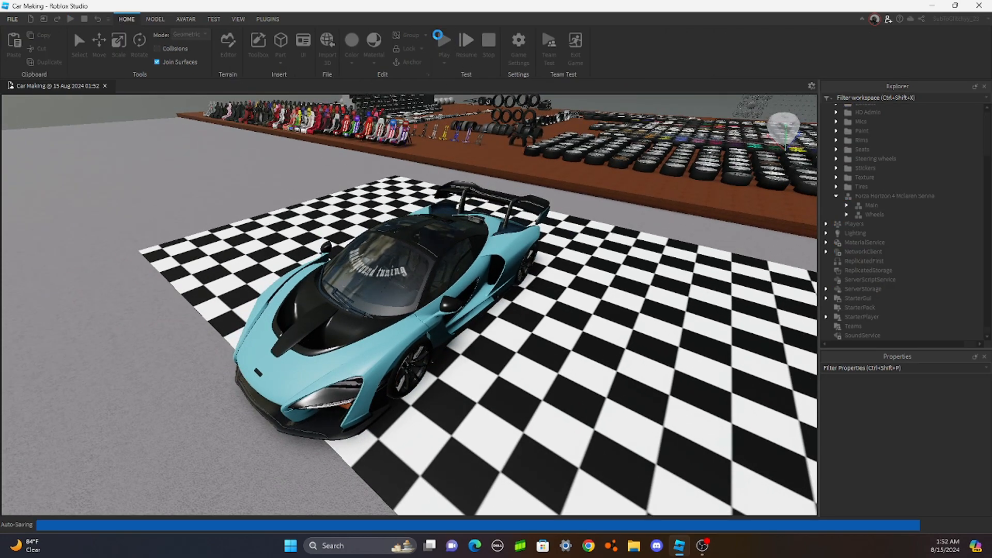
click(444, 40)
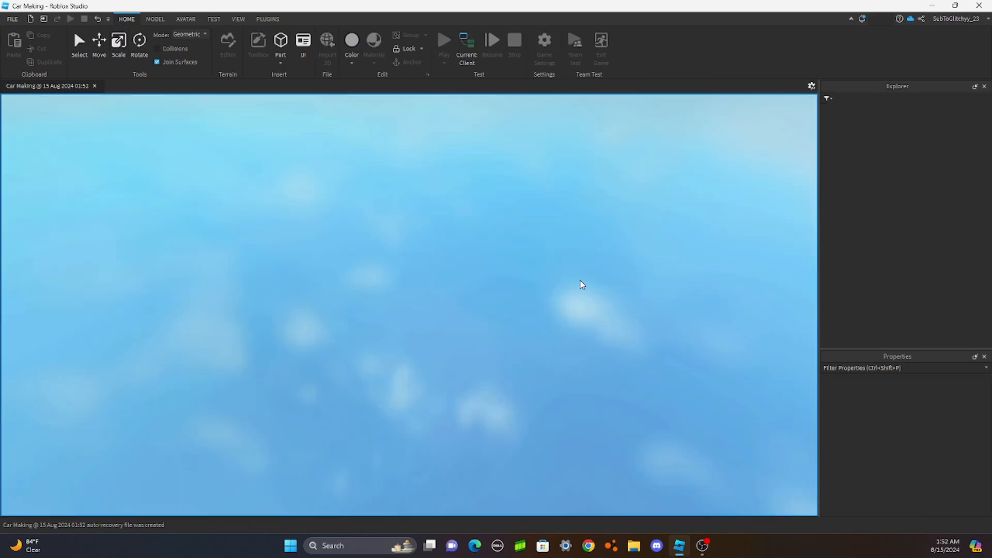
mouse_move(550, 348)
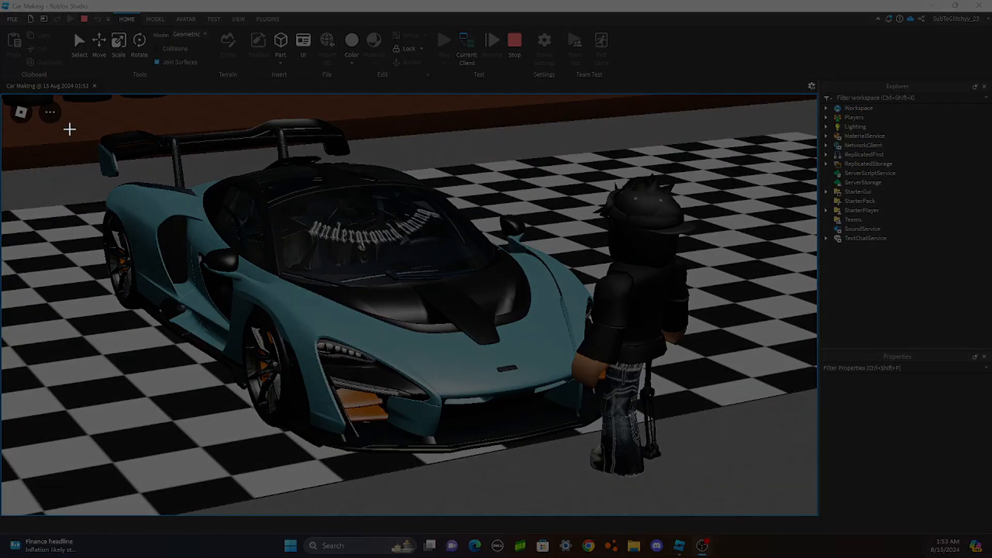
mouse_move(9, 126)
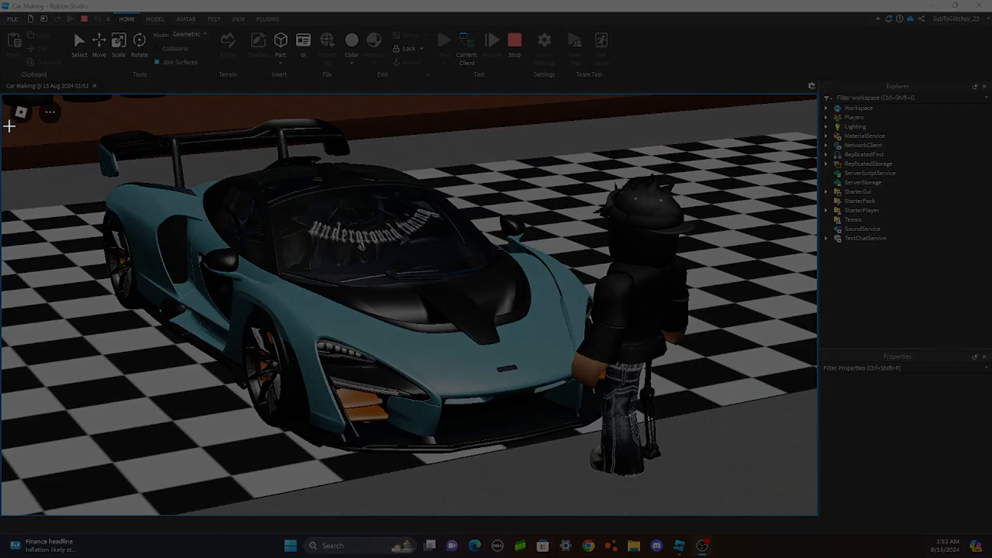